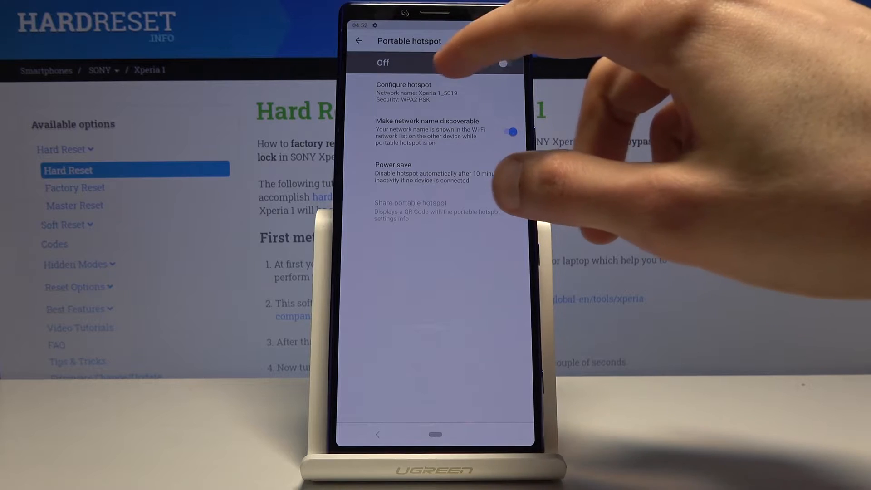
Bring up the Configure hotspot dialog with the password shown in plain text
left_click(403, 93)
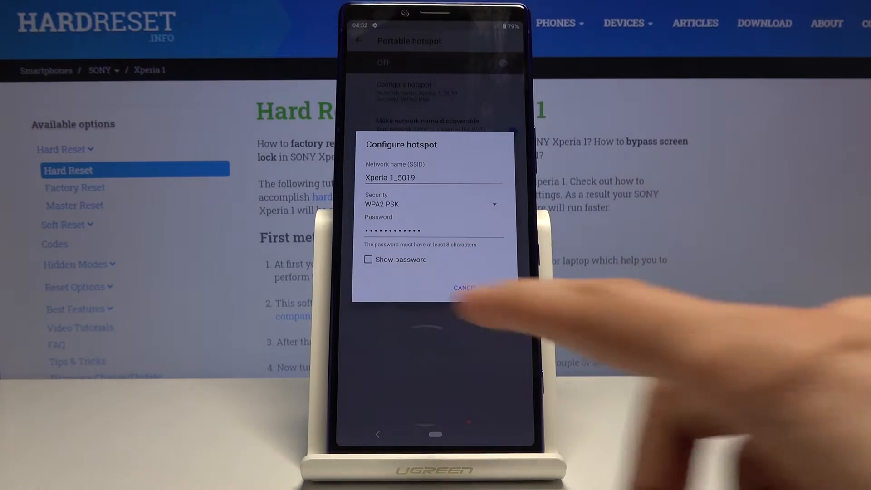
left_click(368, 259)
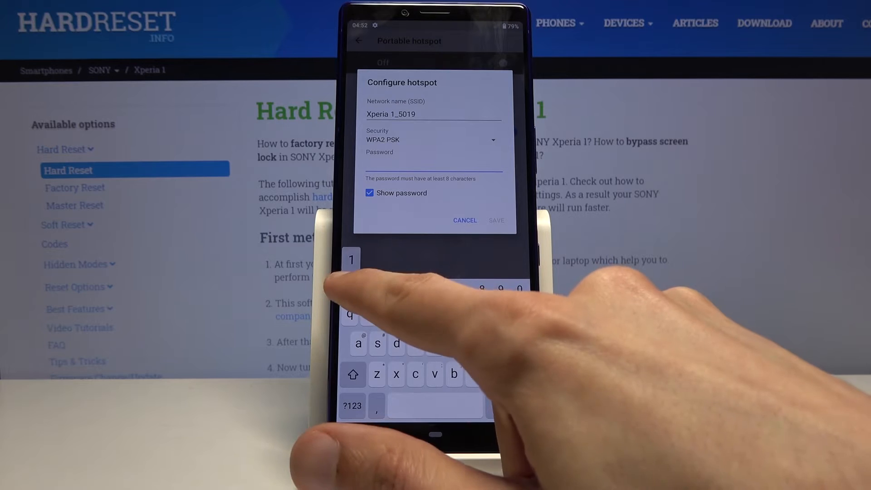
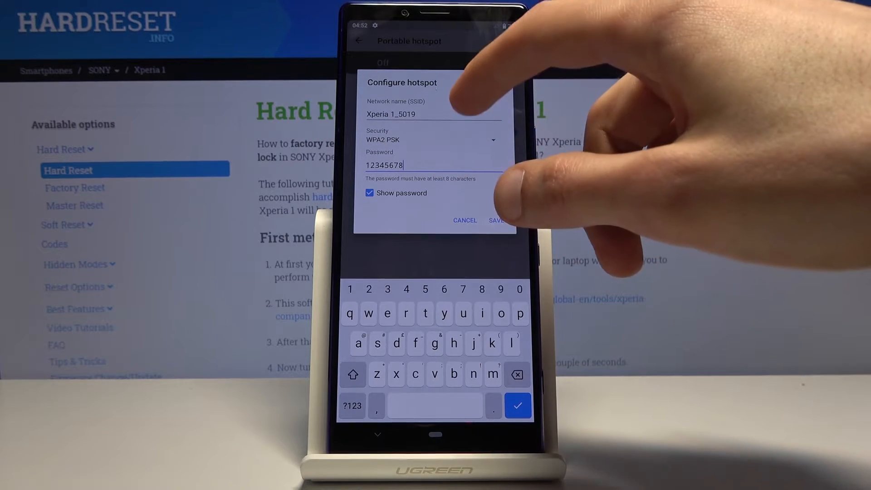
left_click(497, 220)
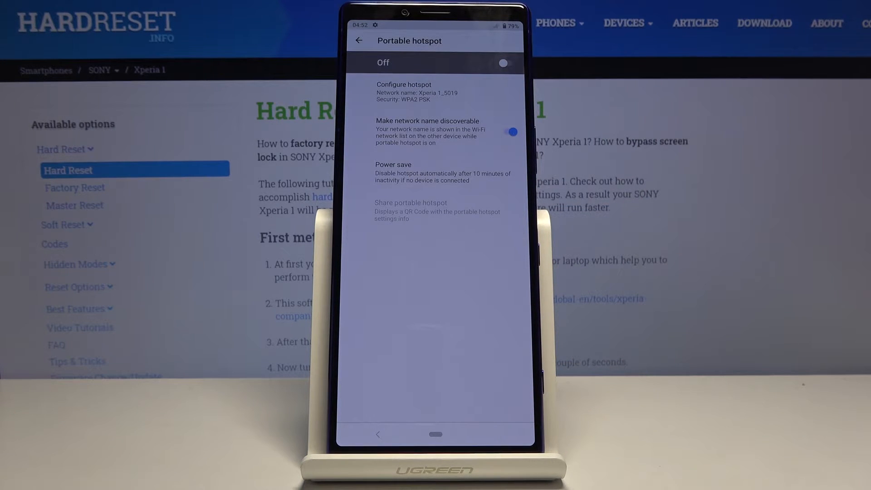
Return to the home screen and dismiss the Tethering error dialog with OK
left_click(503, 63)
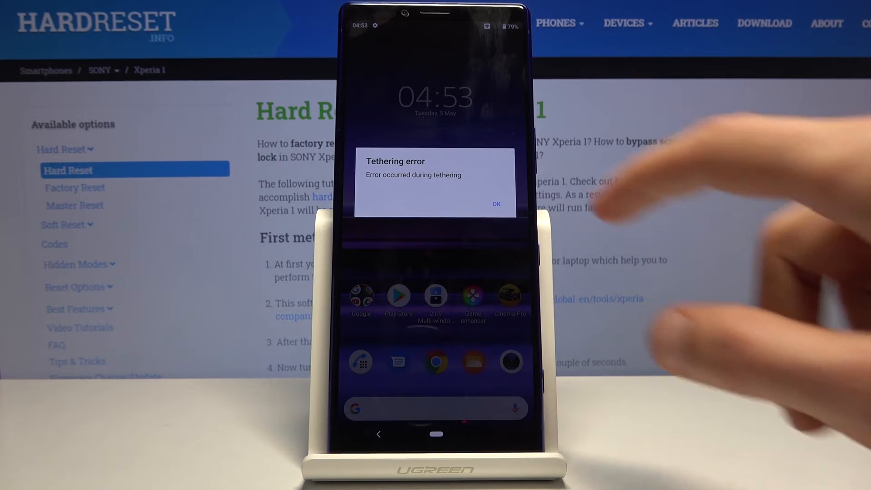
left_click(495, 204)
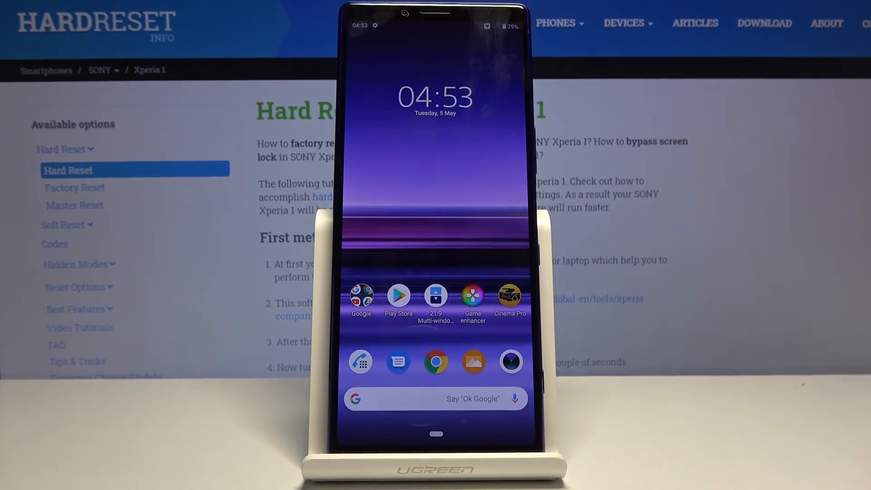